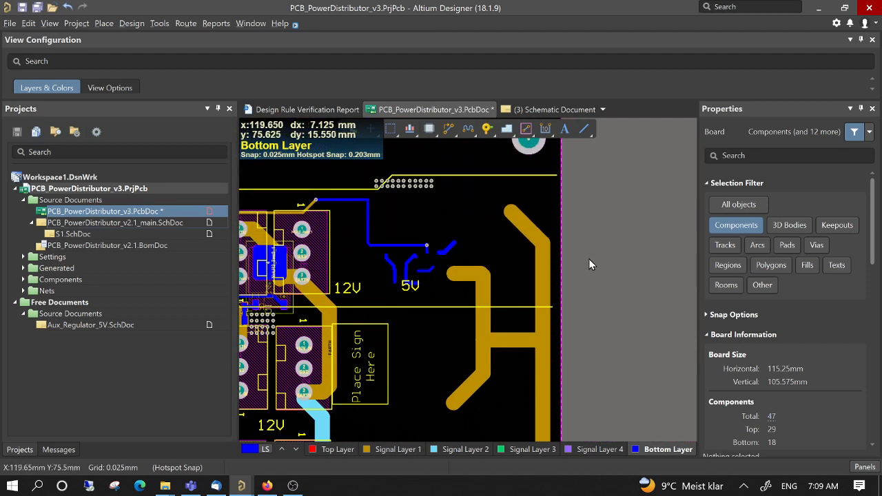
mouse_move(631, 305)
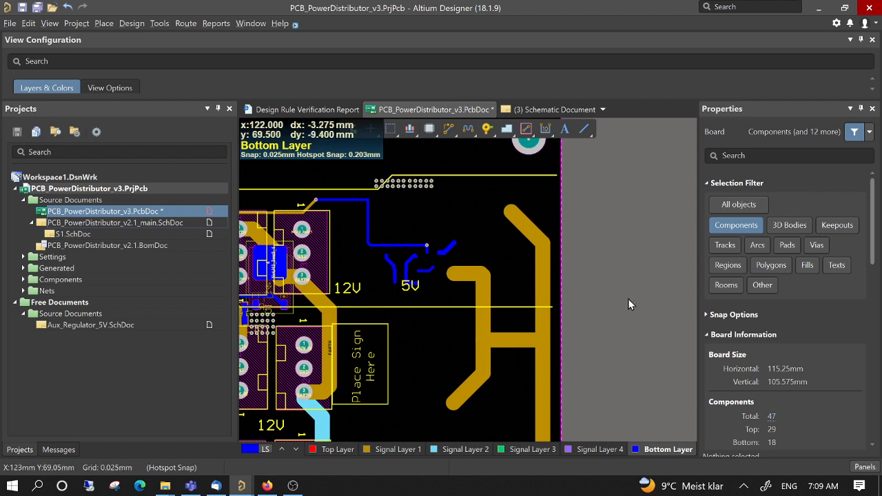
mouse_move(634, 251)
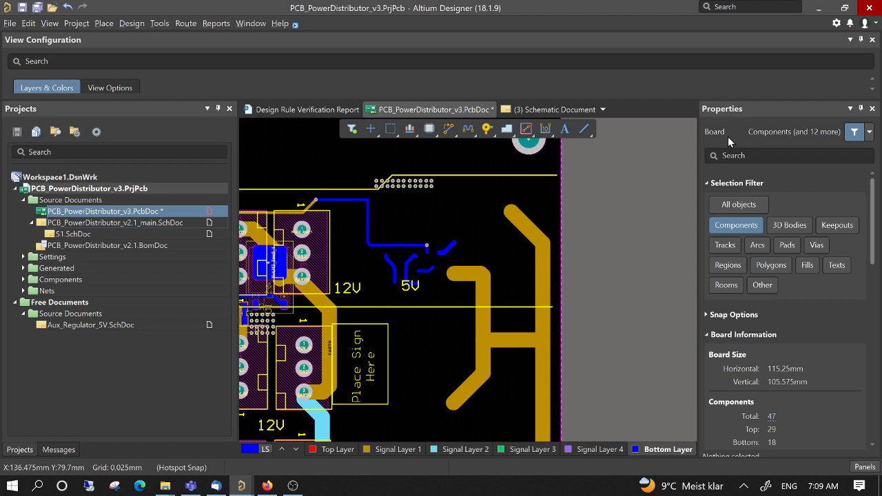
Step: Check the panel list without changes, then select the connector footprint beside the 12V label
left_click(860, 465)
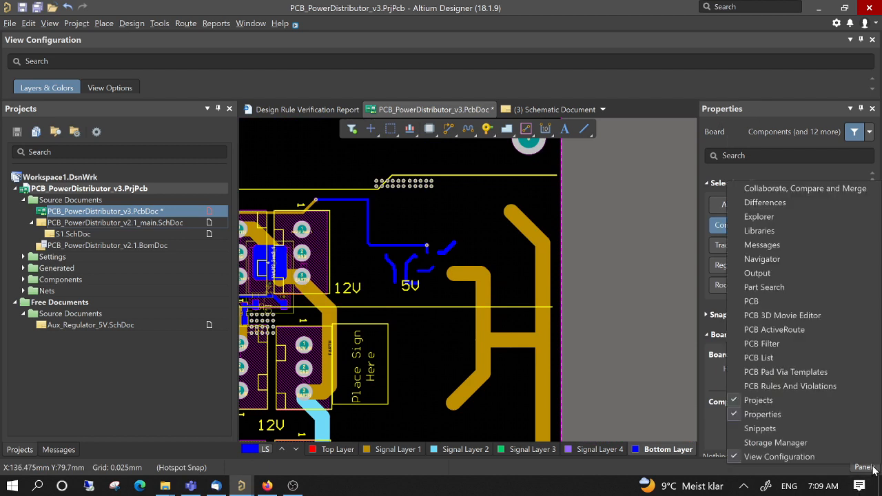
mouse_move(771, 414)
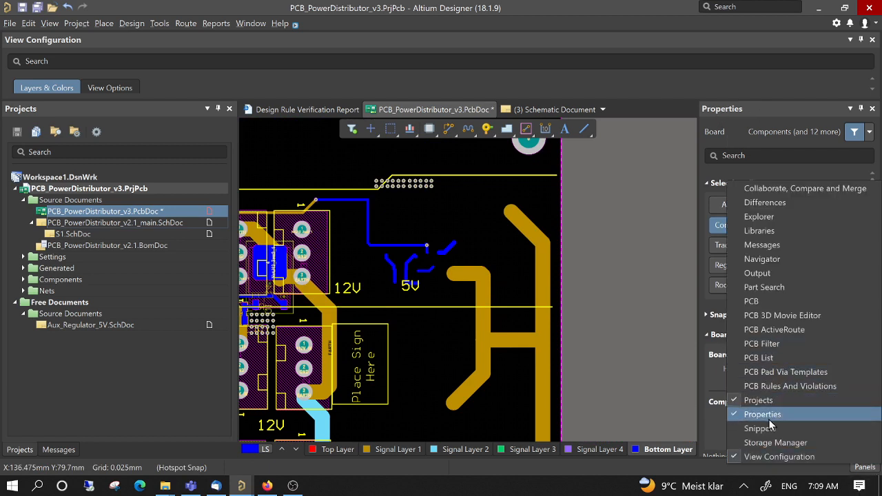
left_click(761, 413)
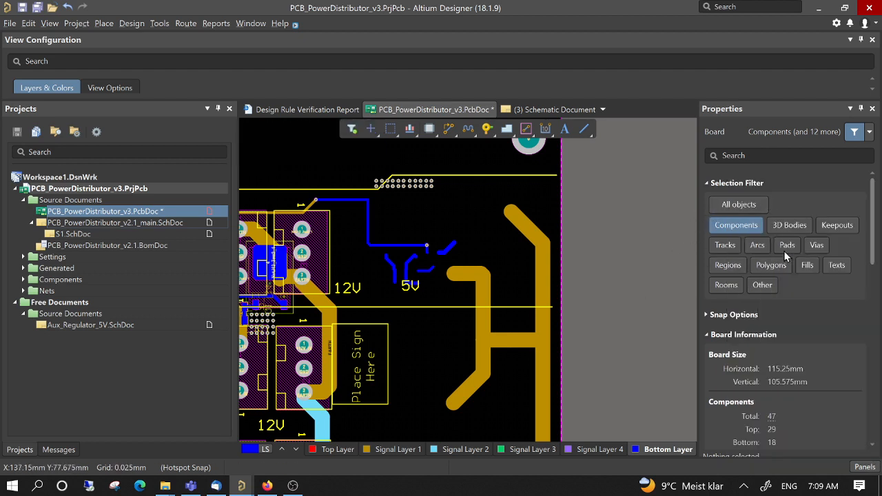
mouse_move(771, 211)
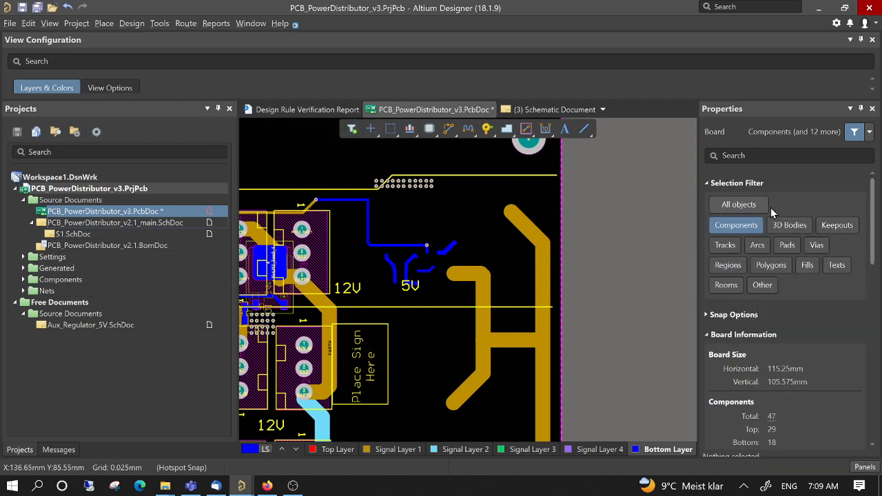
mouse_move(545, 219)
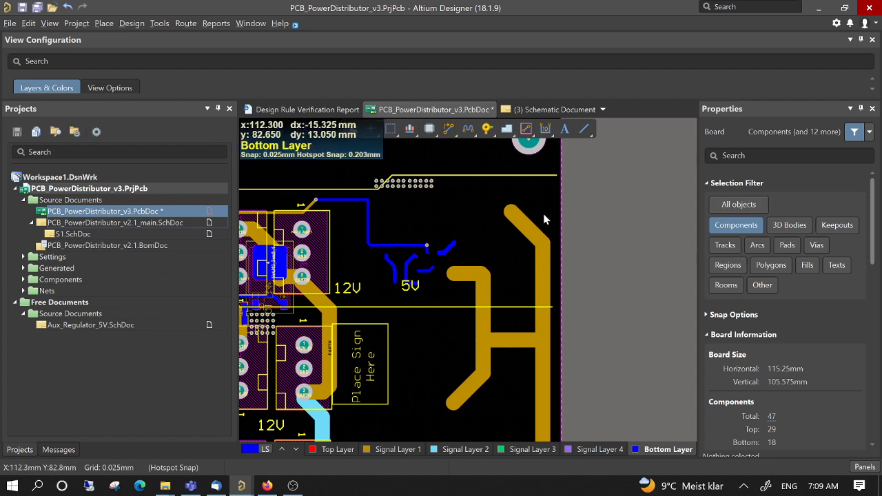
mouse_move(557, 237)
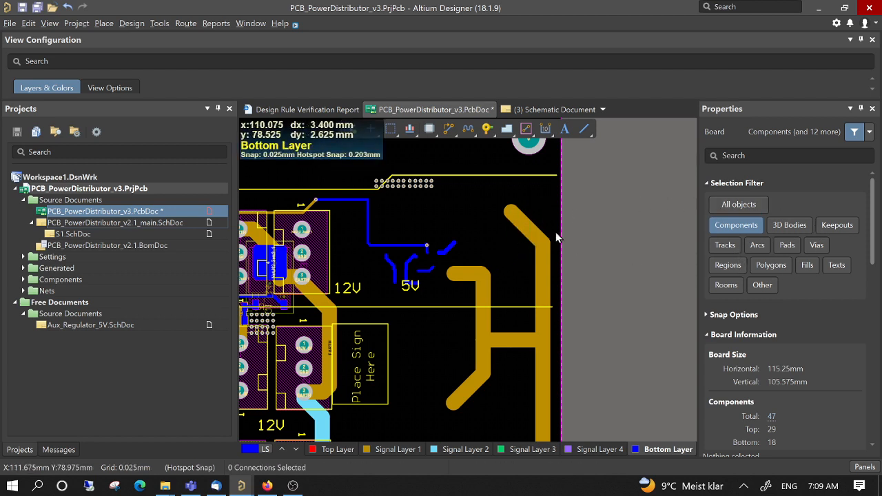
mouse_move(300, 223)
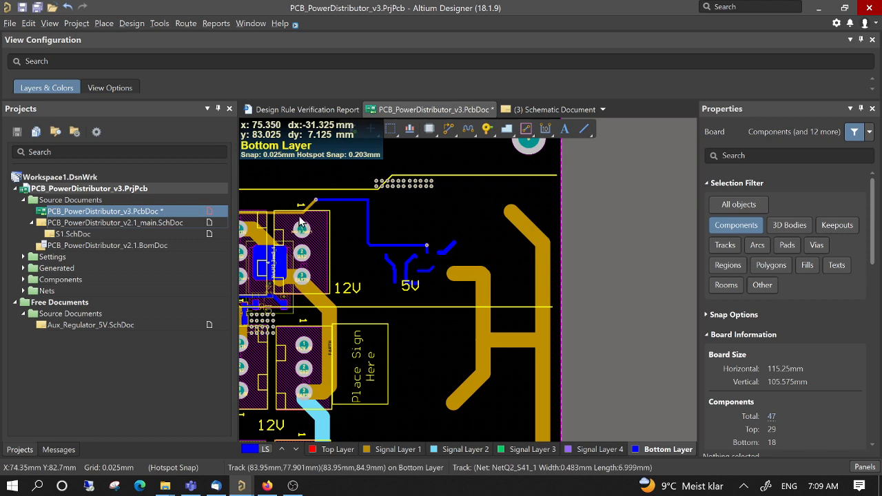
left_click(275, 255)
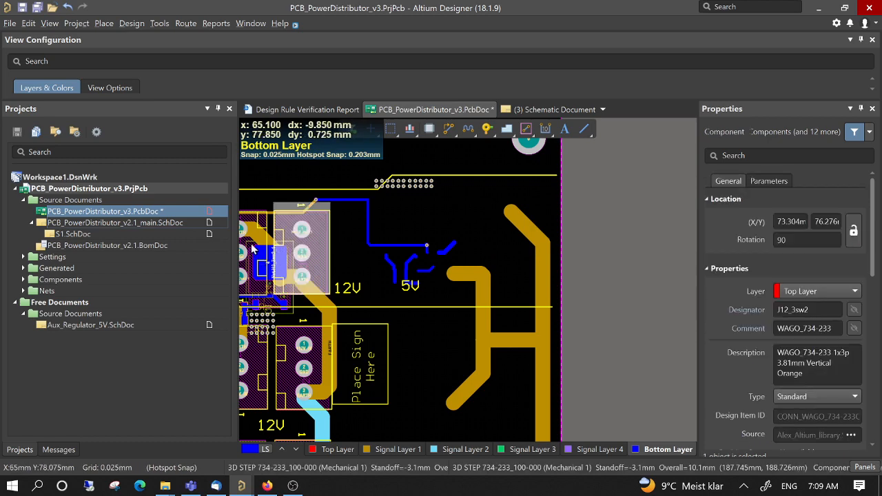
mouse_move(300, 277)
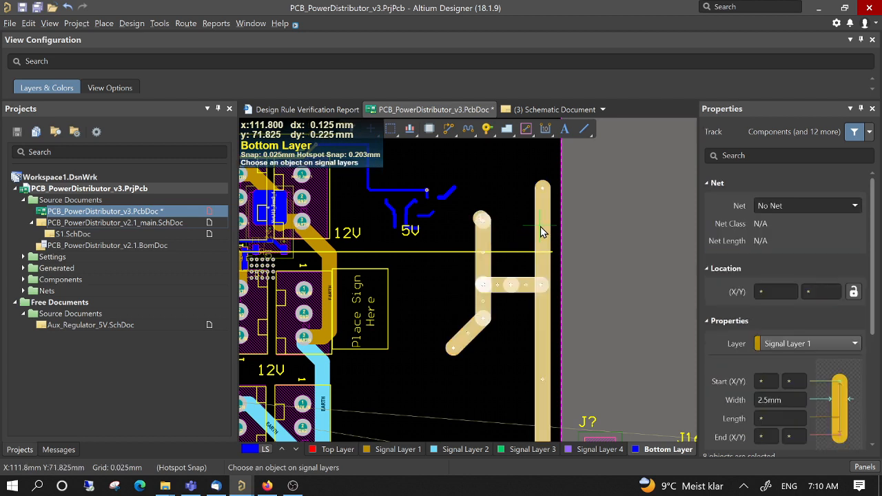
mouse_move(541, 309)
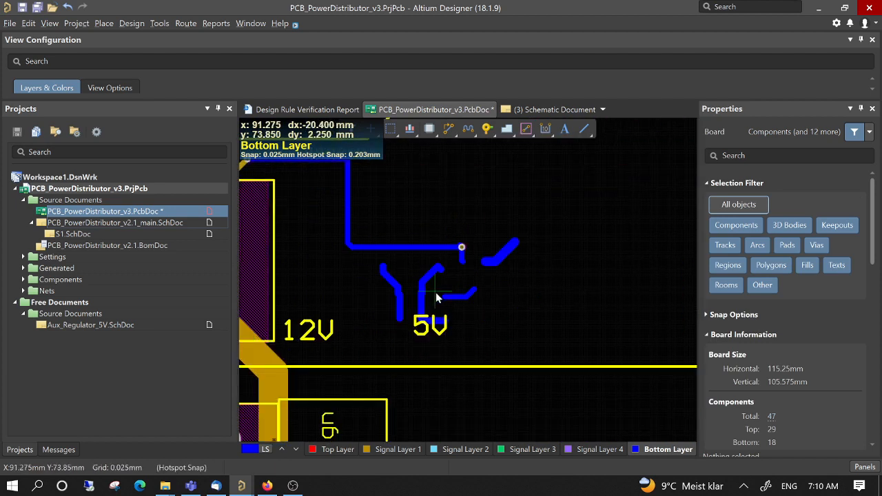
Step: Select and delete the short diagonal track and remaining fragments near 5V, keeping the L-shaped track
left_click(499, 255)
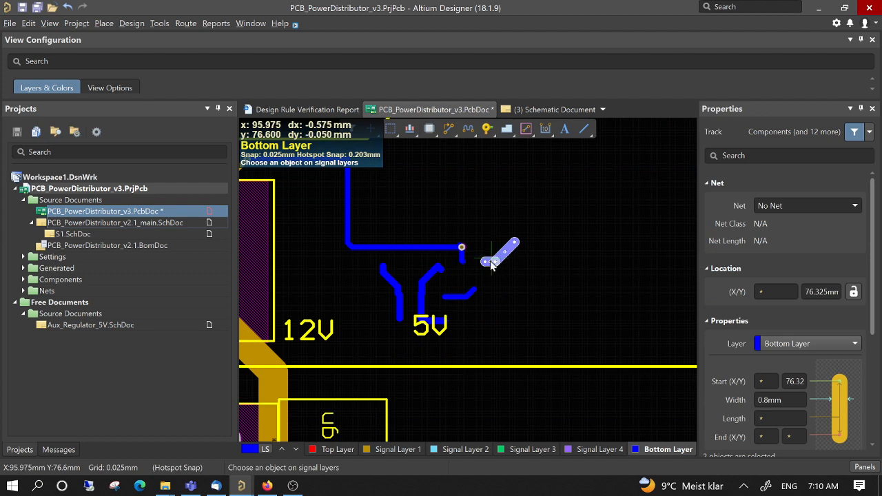
mouse_move(500, 267)
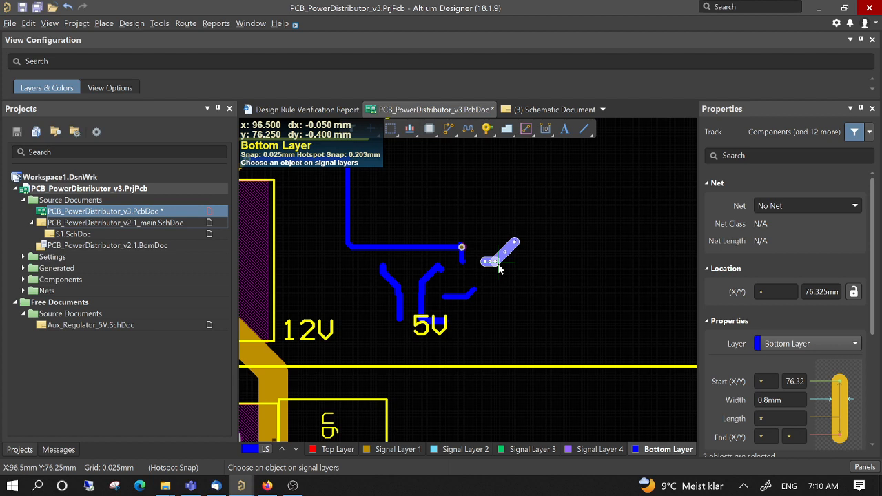
mouse_move(510, 262)
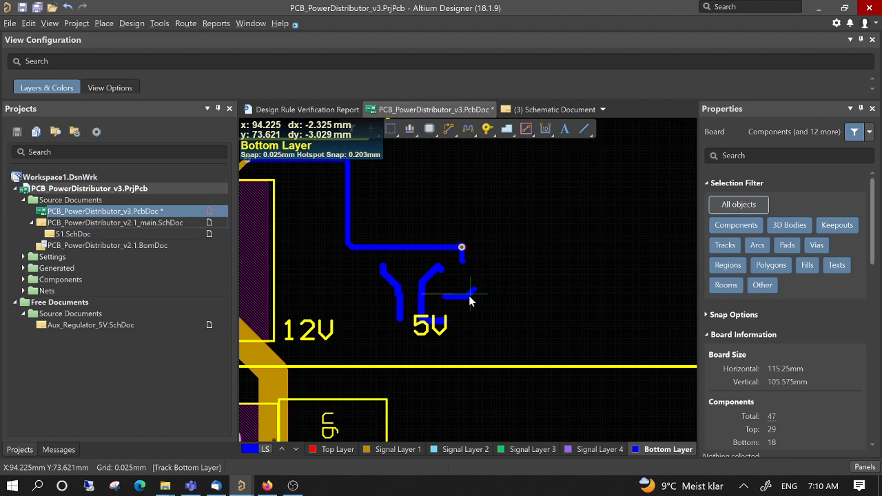
left_click(462, 295)
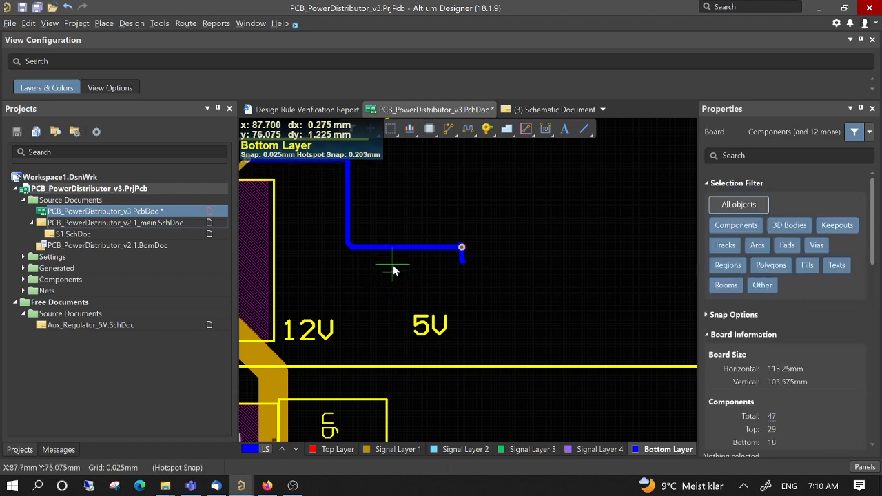
left_click(404, 249)
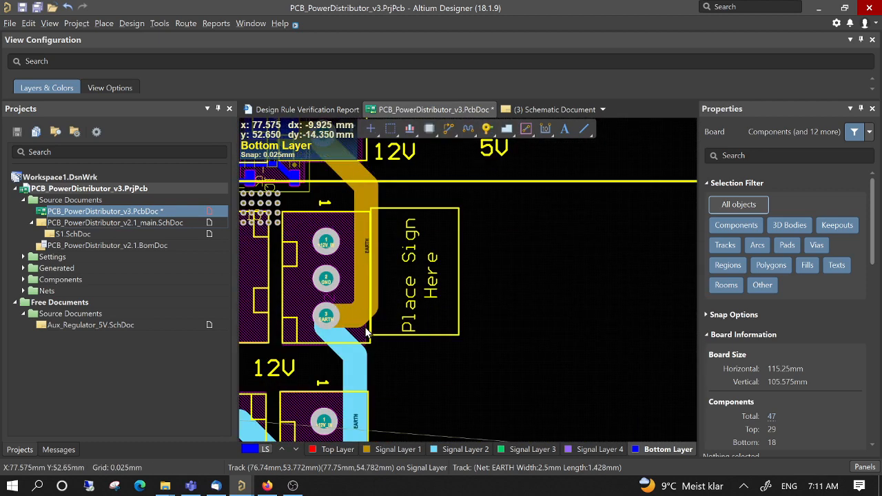
mouse_move(586, 238)
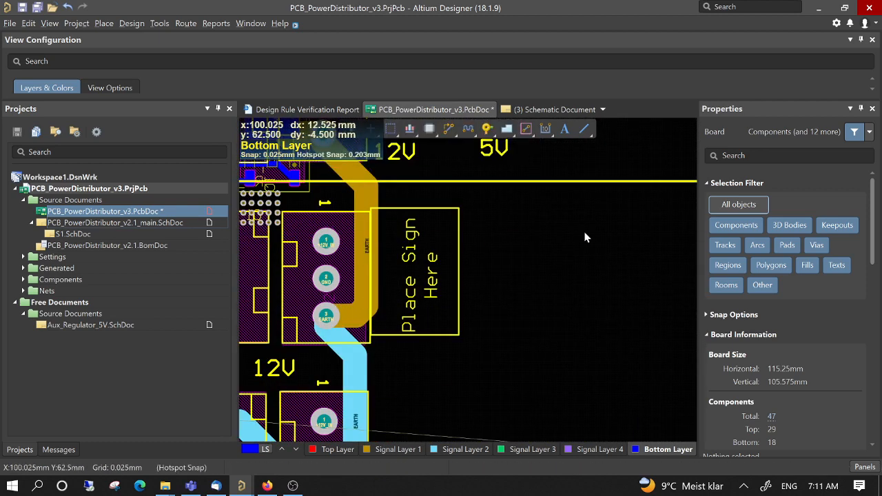
mouse_move(382, 270)
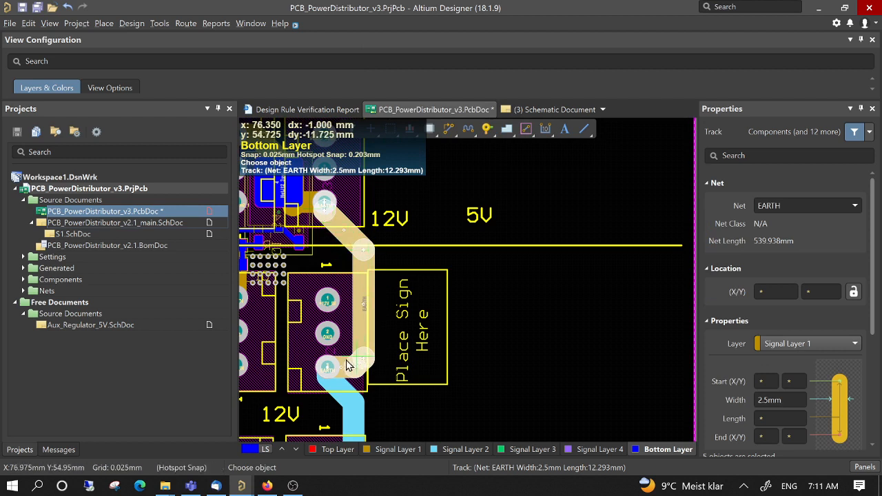
mouse_move(325, 206)
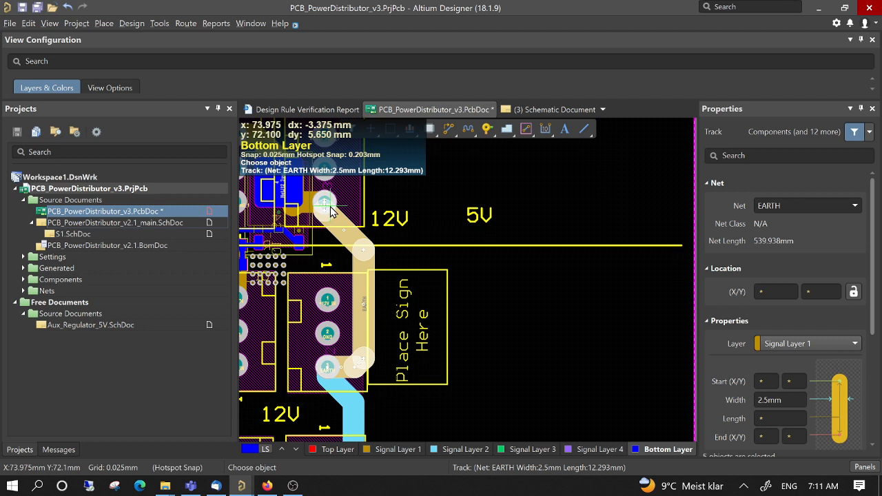
mouse_move(333, 361)
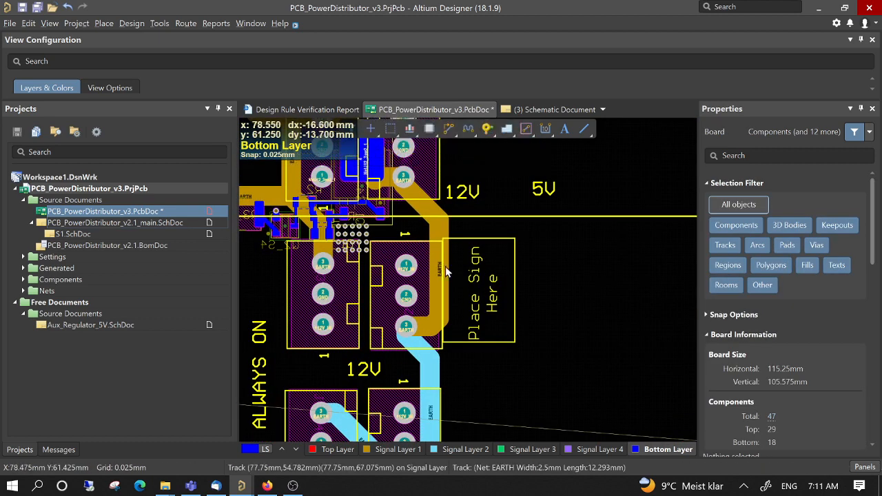
right_click(447, 272)
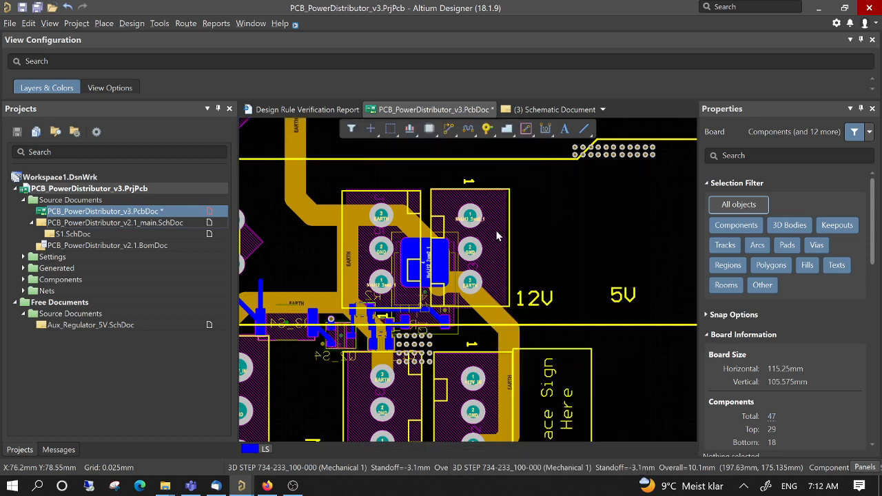
right_click(497, 235)
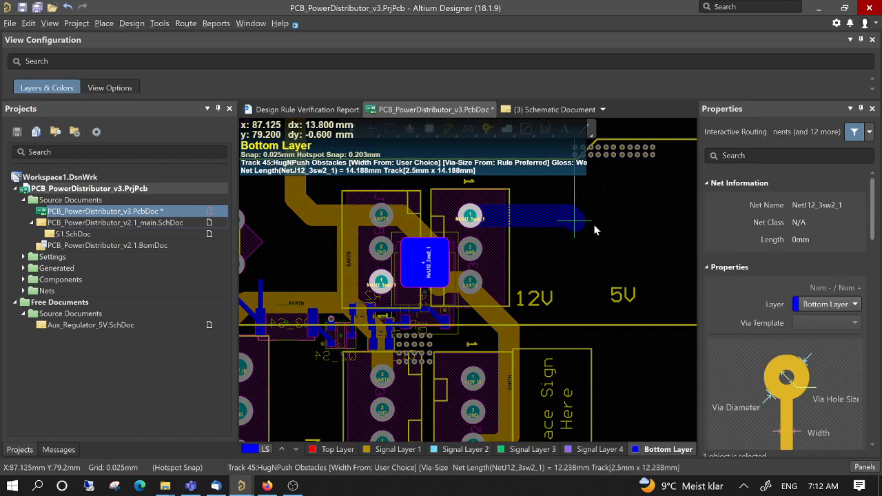
mouse_move(555, 219)
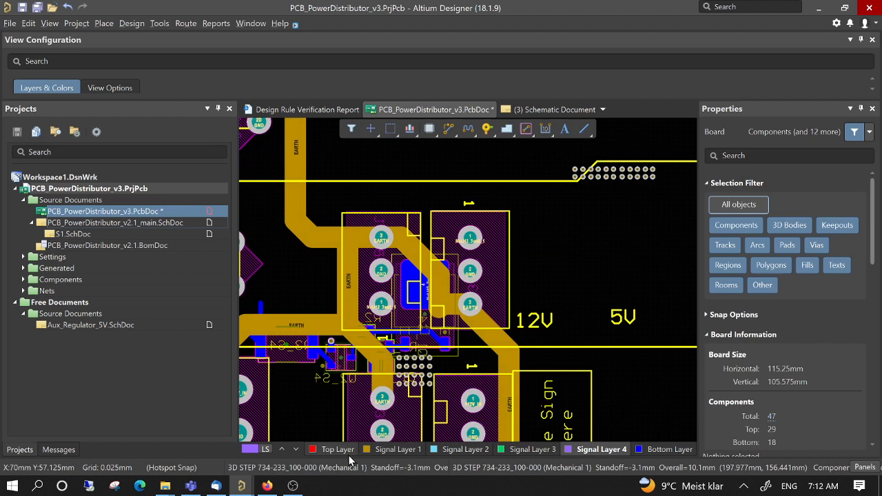
mouse_move(671, 452)
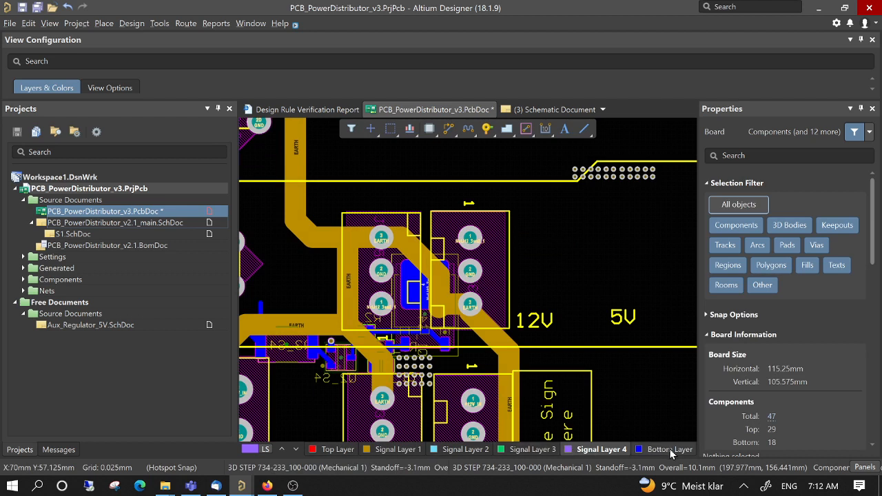
mouse_move(454, 450)
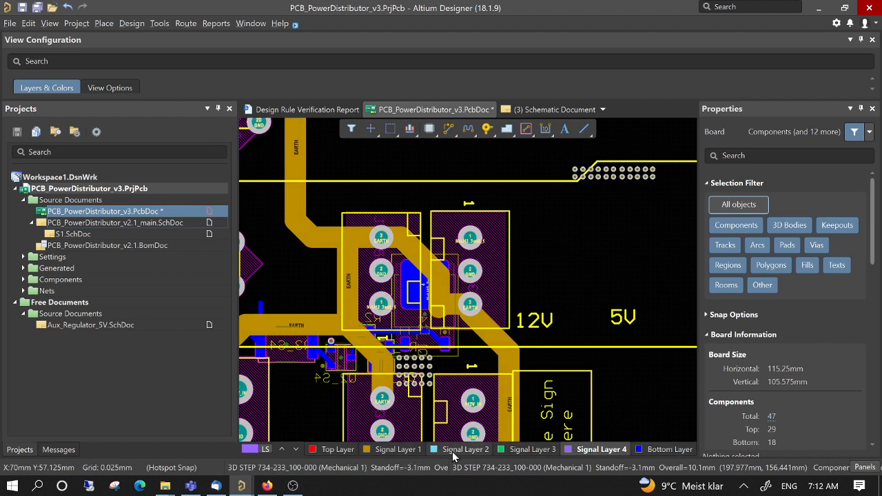
mouse_move(585, 453)
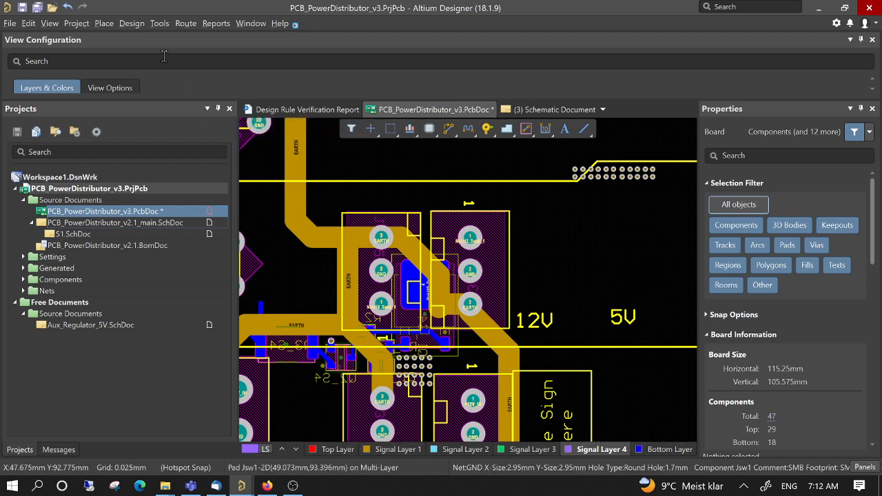
Step: Browse the Tools menu, then open the Design menu
left_click(159, 23)
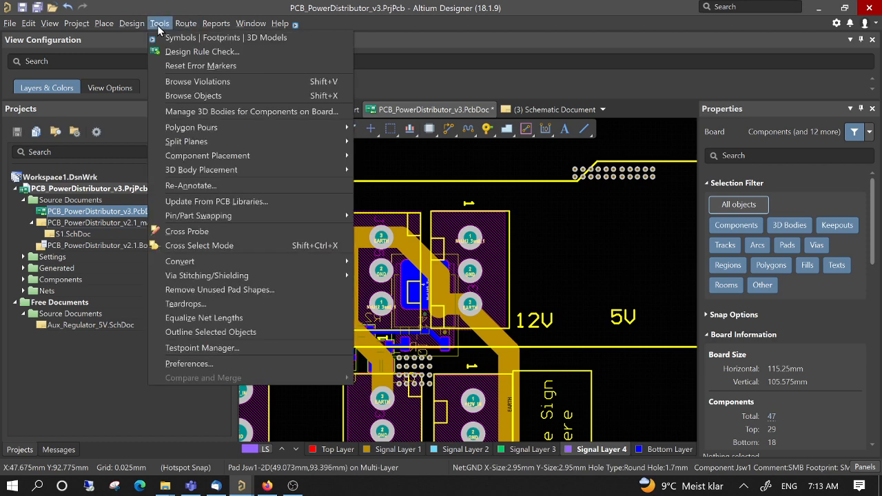
mouse_move(226, 38)
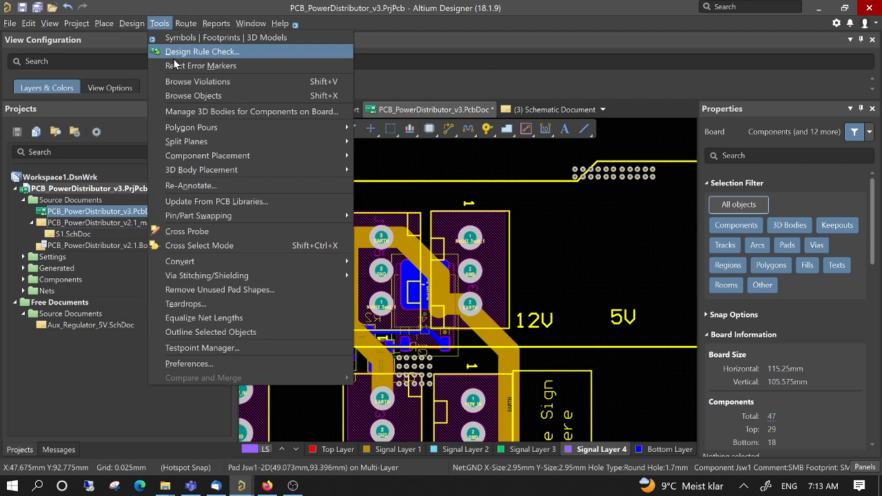
mouse_move(207, 155)
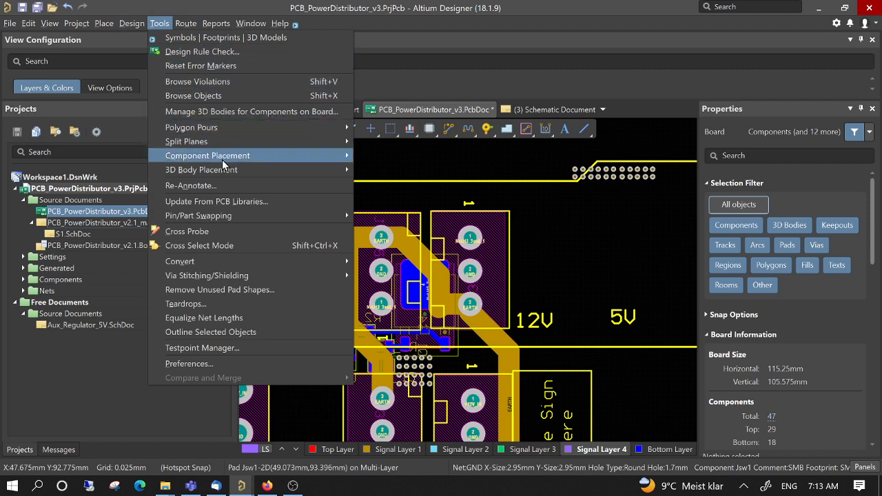
mouse_move(200, 245)
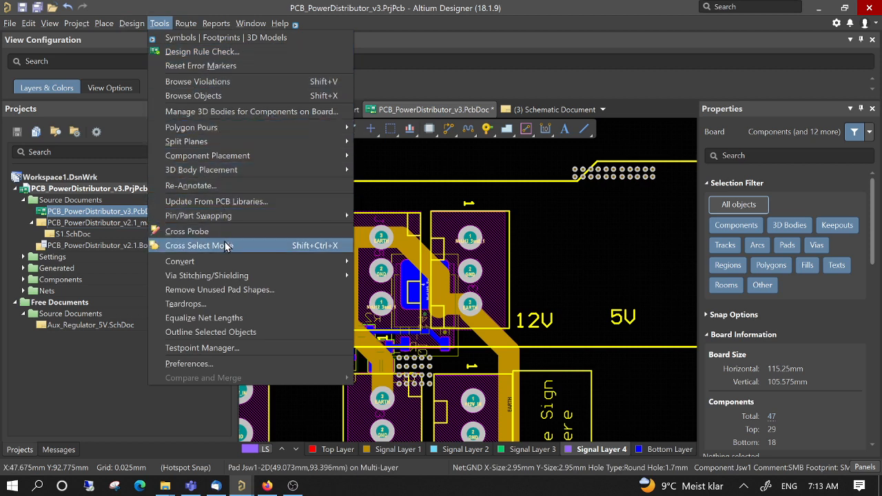
left_click(131, 23)
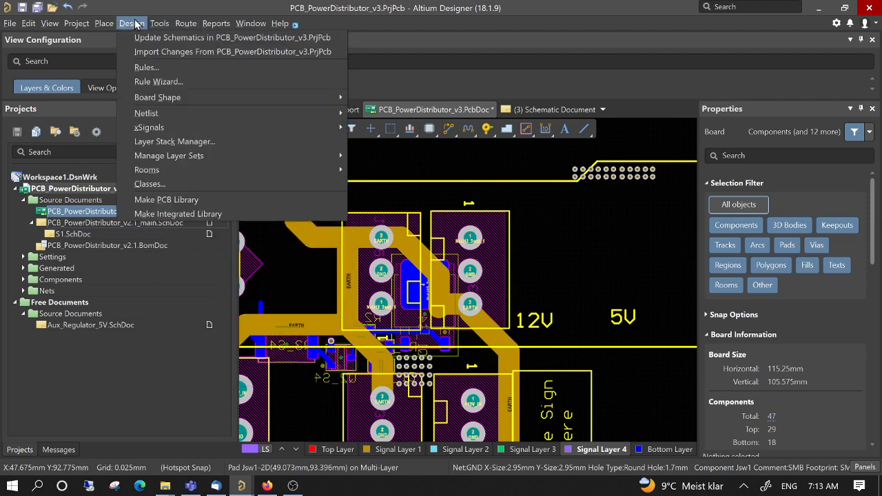
mouse_move(174, 141)
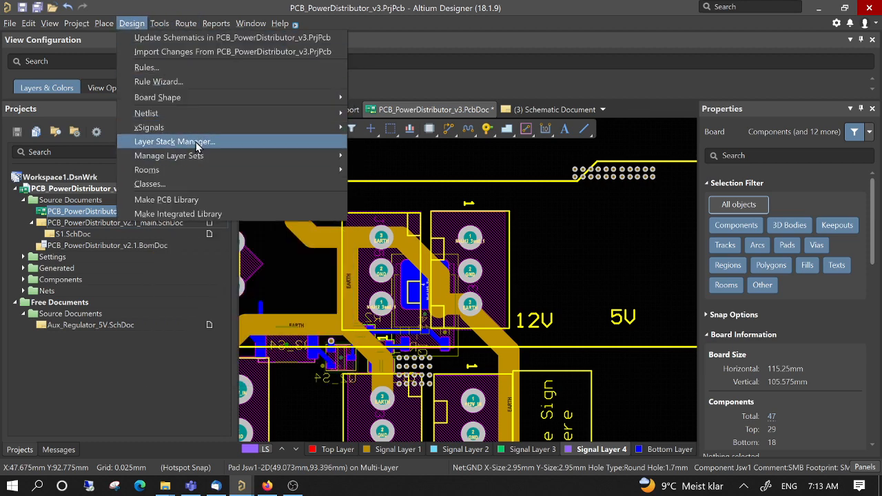
Step: Open Layer Stack Manager and select the Signal Layer 3 row of the six-layer stack
left_click(174, 141)
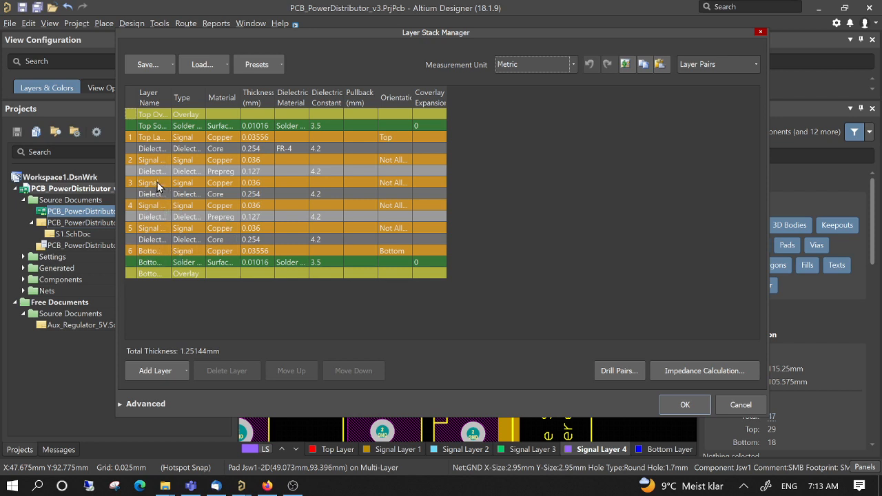
left_click(151, 182)
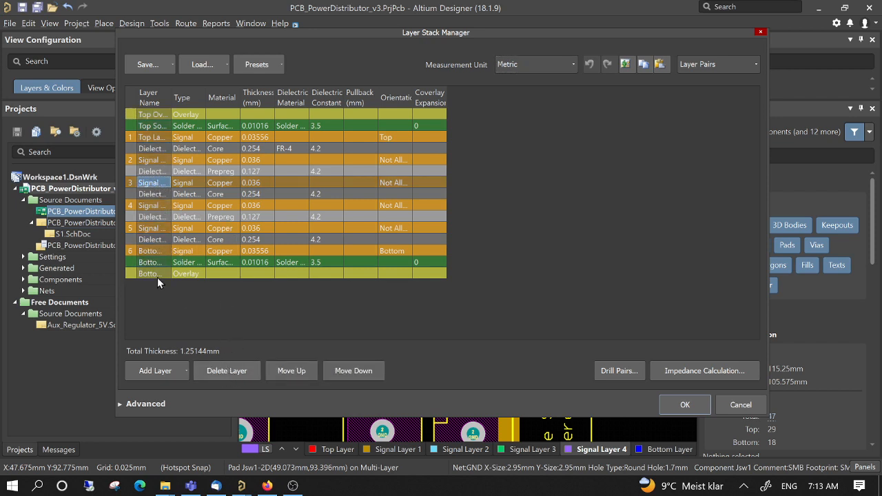